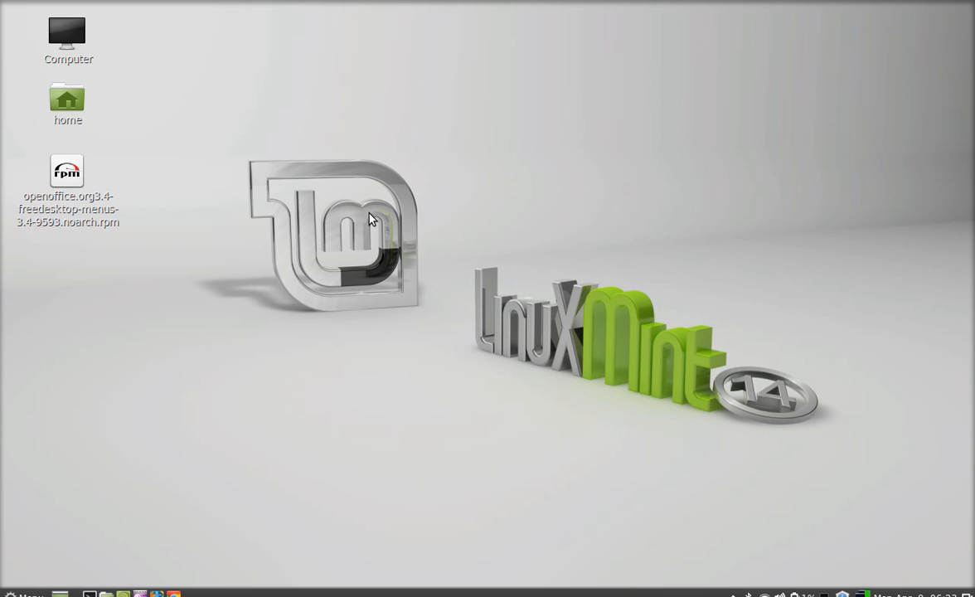
pyautogui.moveTo(460, 198)
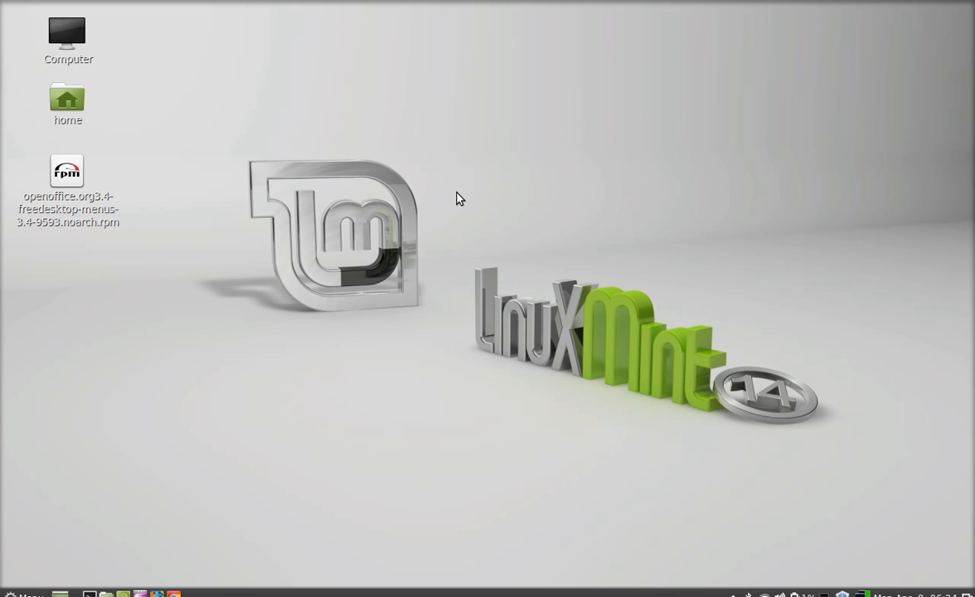
# Step: Run 'sudo apt-get install alien' to install the alien package converter
pyautogui.write('sud')
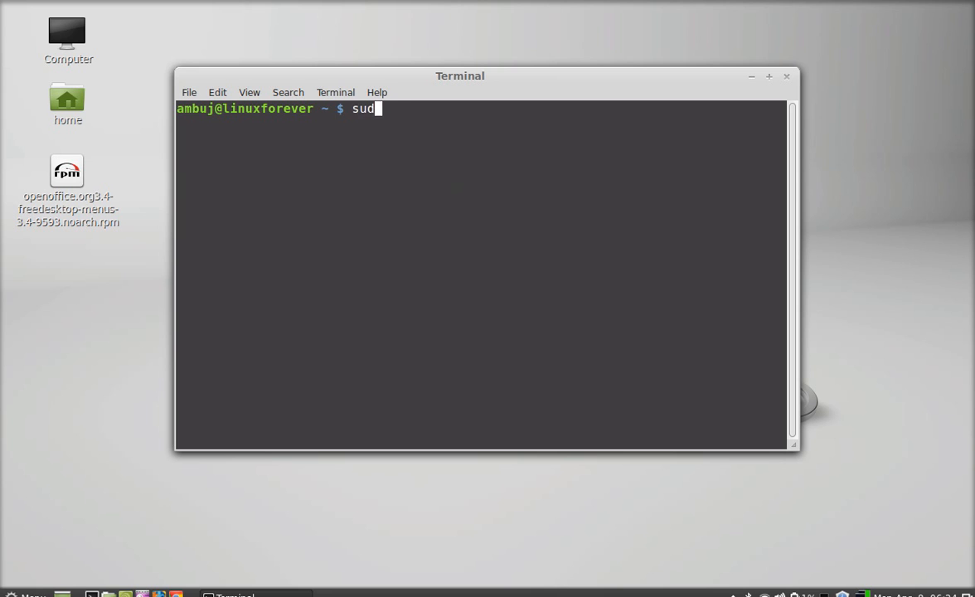
pyautogui.write('o ap')
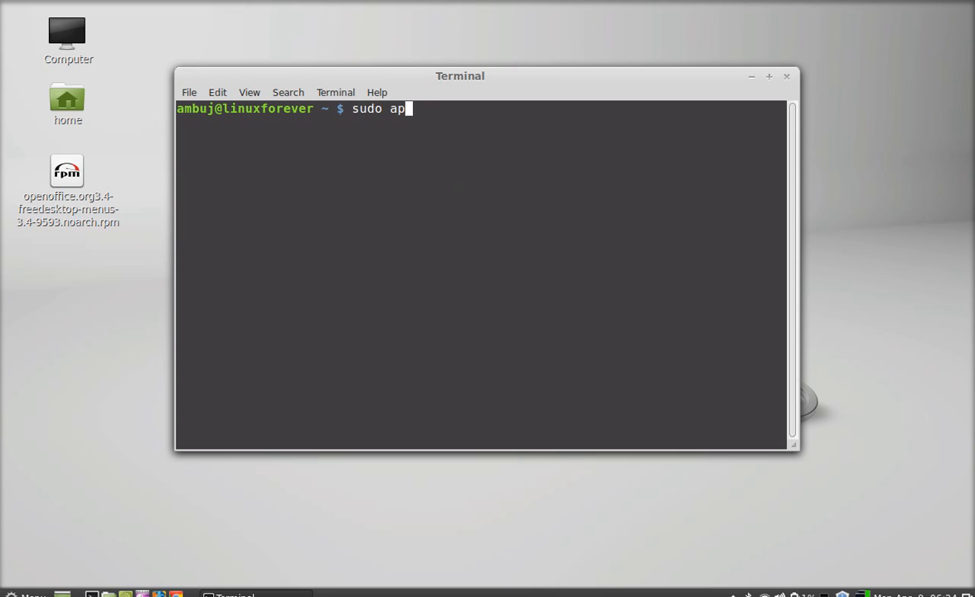
pyautogui.write('t-get')
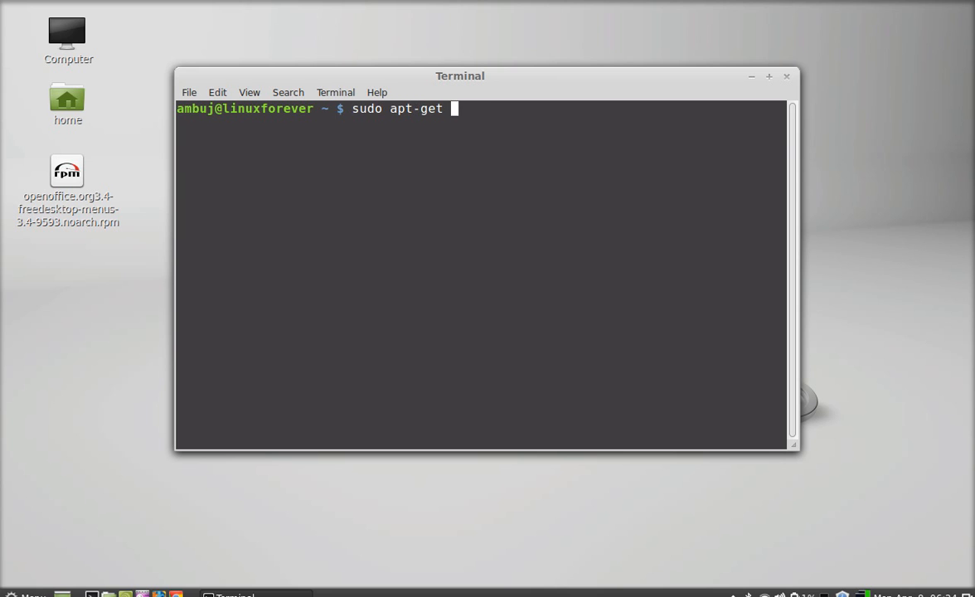
pyautogui.write('install alien')
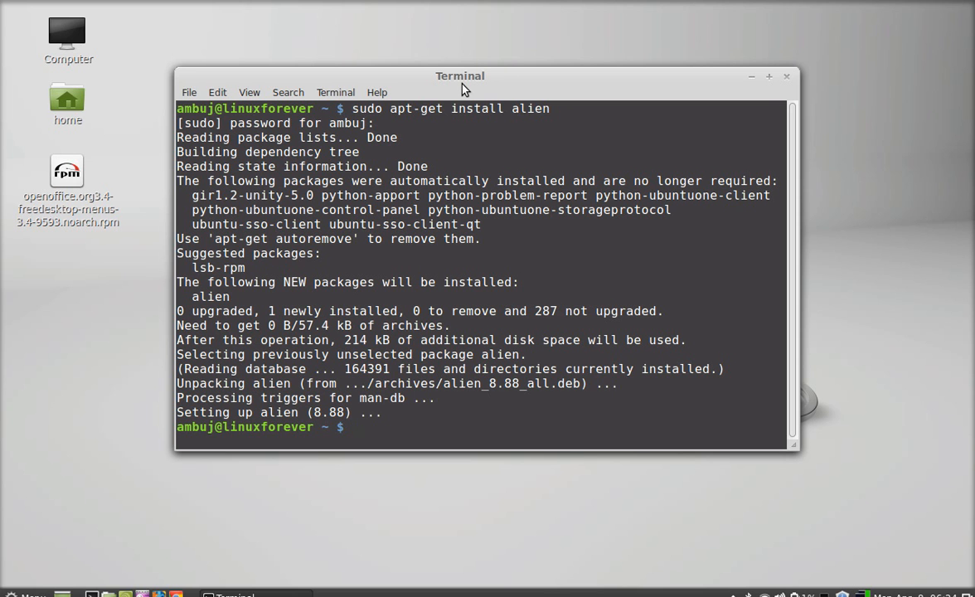
# Step: Move the terminal window right so the .rpm on the desktop stays visible, and refocus it
pyautogui.moveTo(460, 75); pyautogui.dragTo(505, 64)
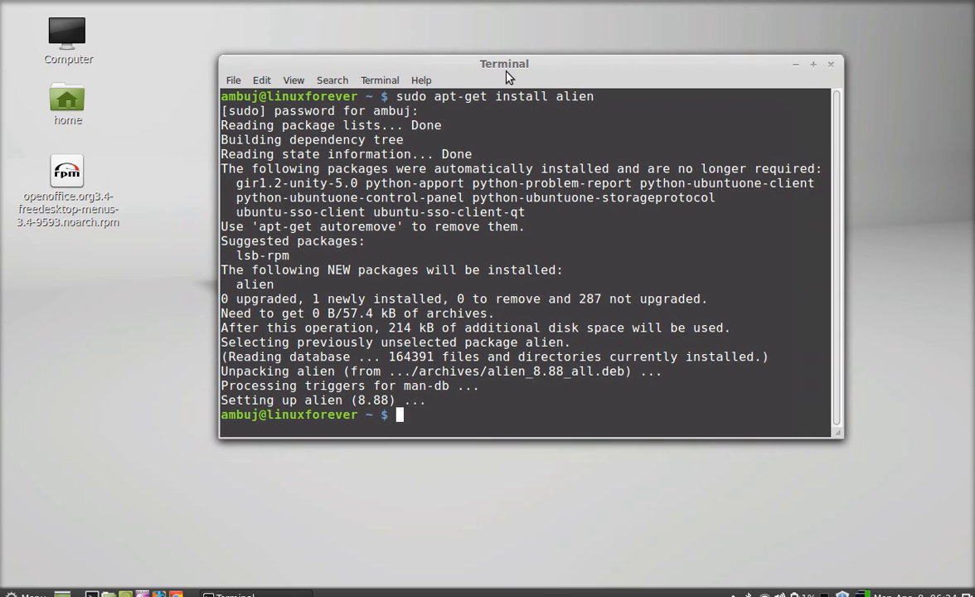
pyautogui.moveTo(310, 216)
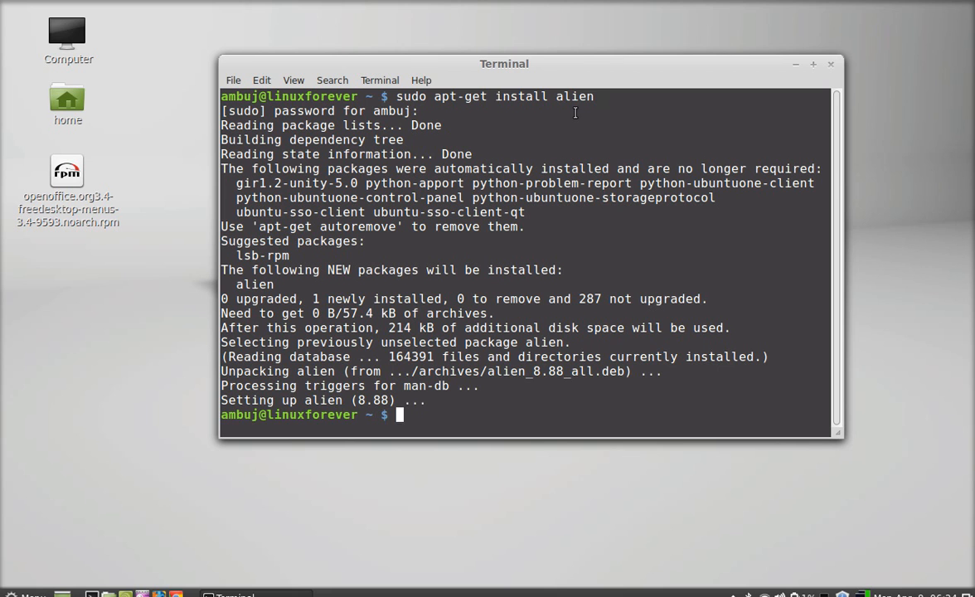
pyautogui.moveTo(278, 110)
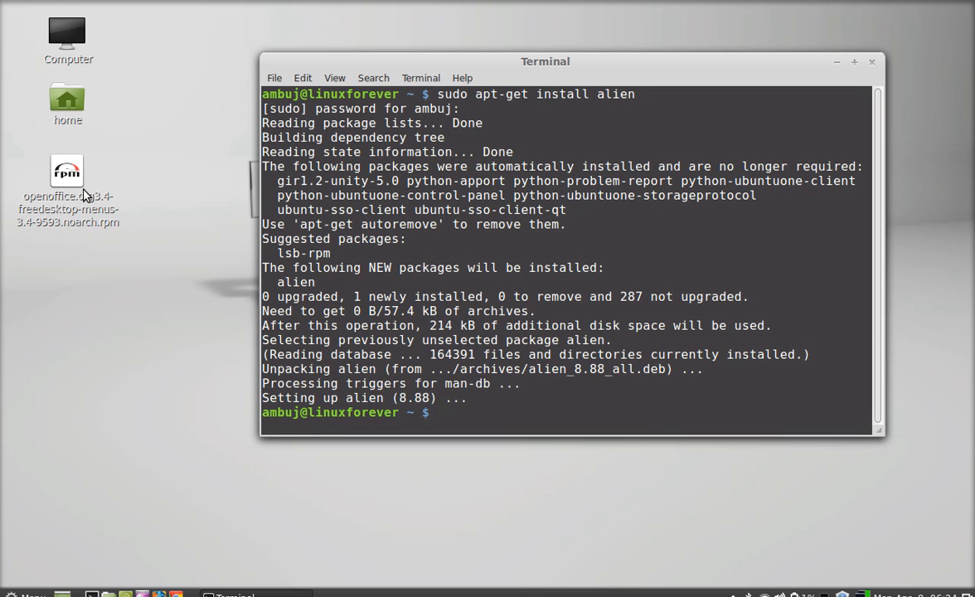
pyautogui.click(67, 183)
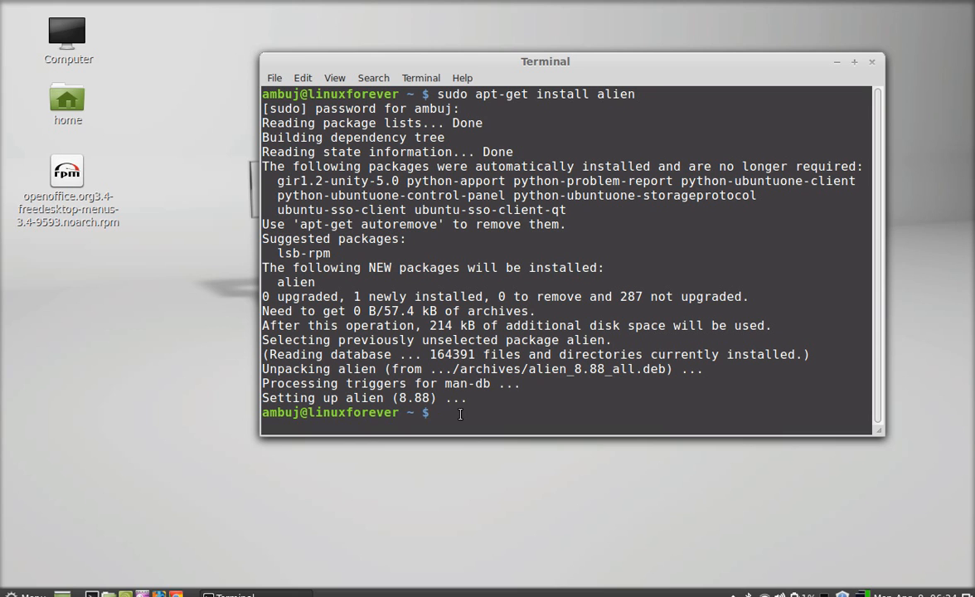
# Step: Show the current working folder with 'pwd'
pyautogui.write('p')
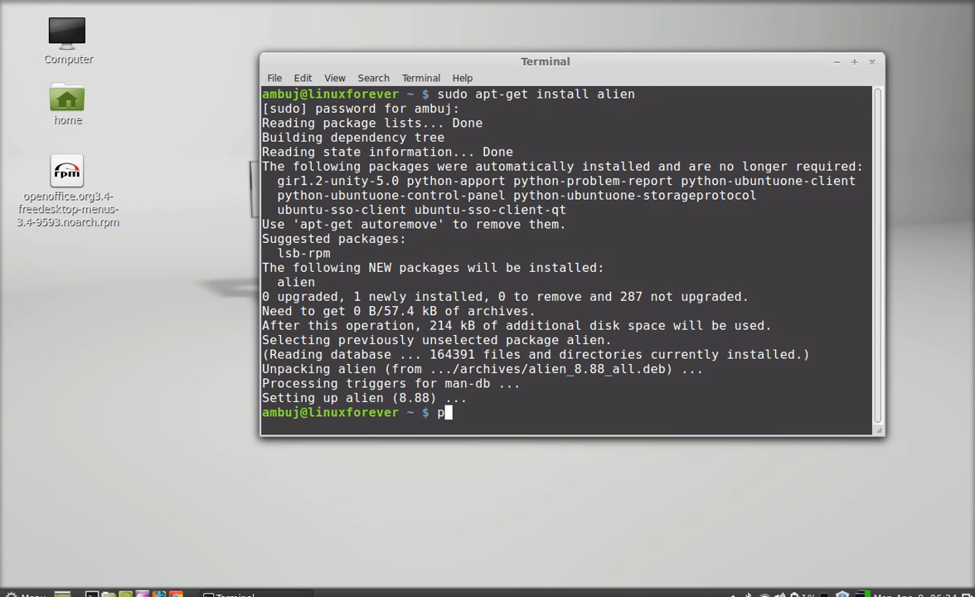
pyautogui.write('wd')
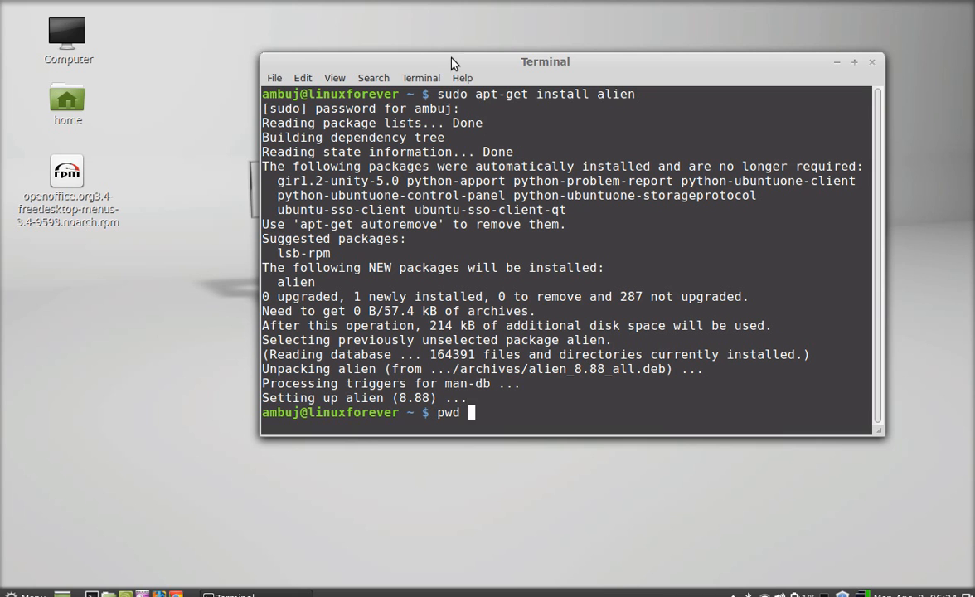
pyautogui.press('Return')
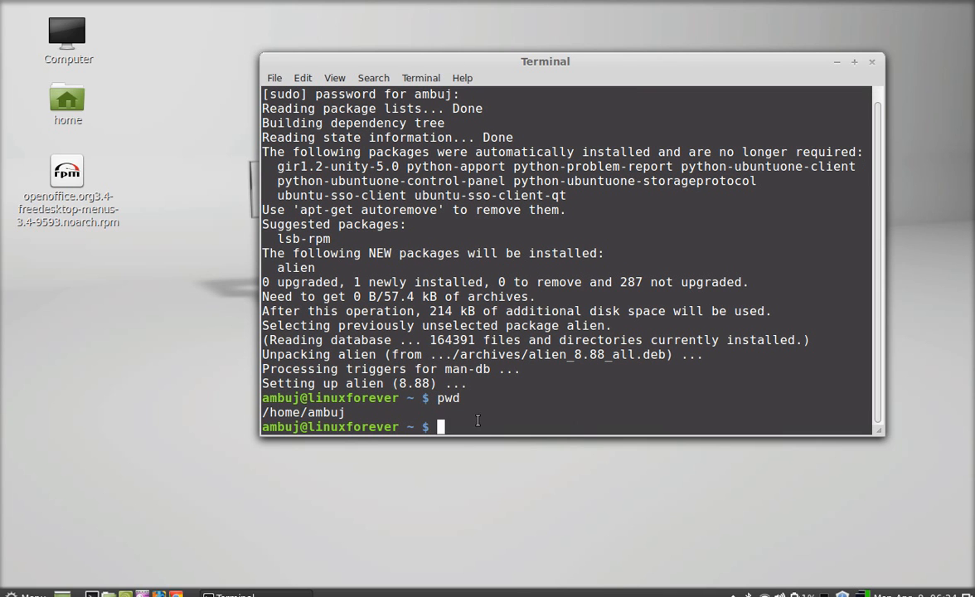
# Step: Change into the Desktop folder and list it, revealing the OpenOffice .rpm file
pyautogui.write('c')
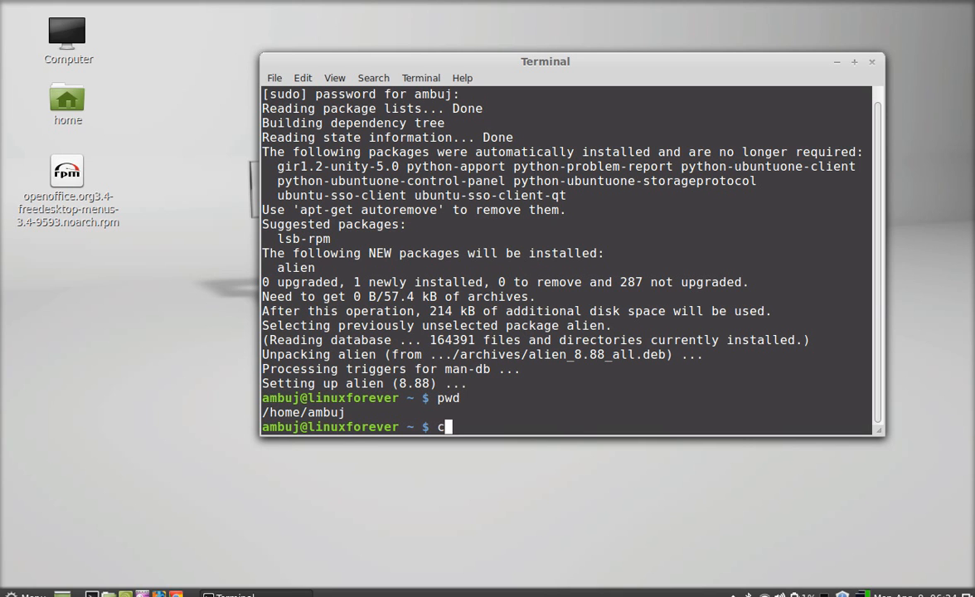
pyautogui.write('d')
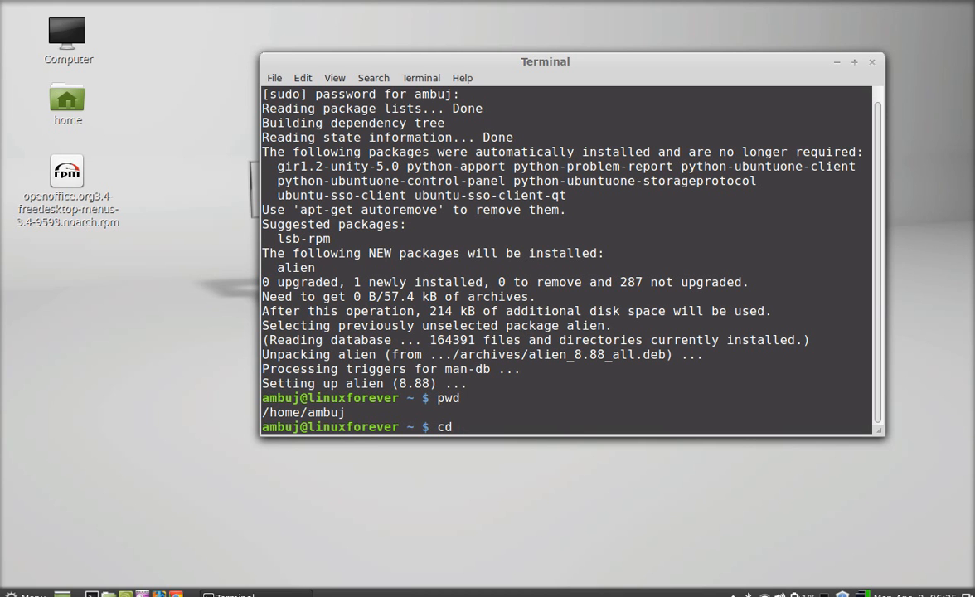
pyautogui.write('De')
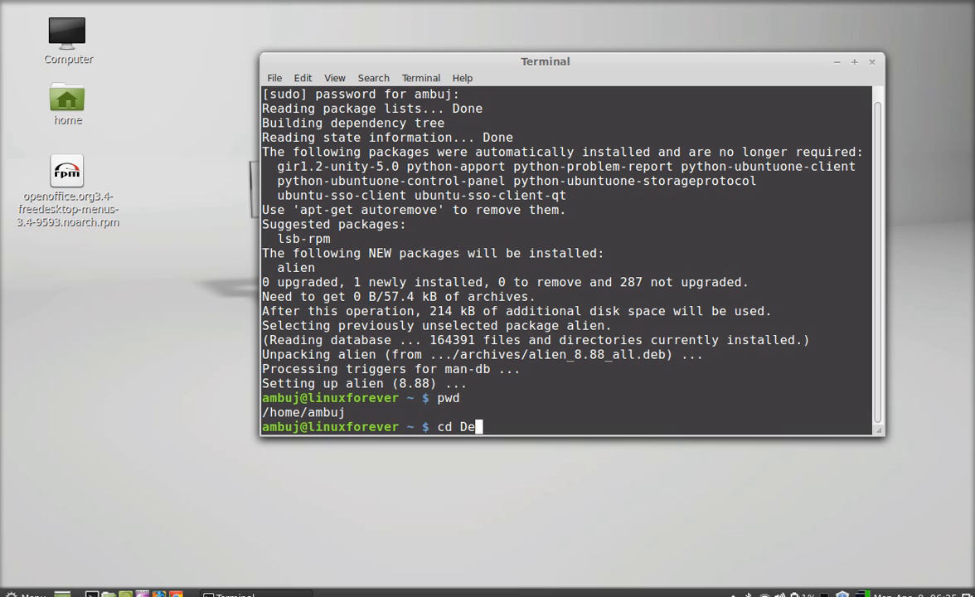
pyautogui.write('sktop')
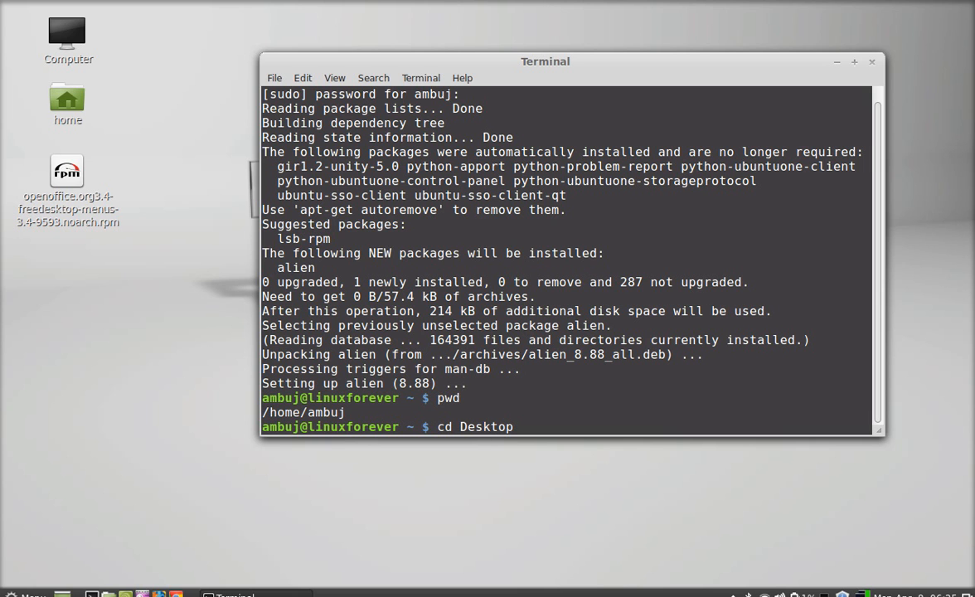
pyautogui.write('ls')
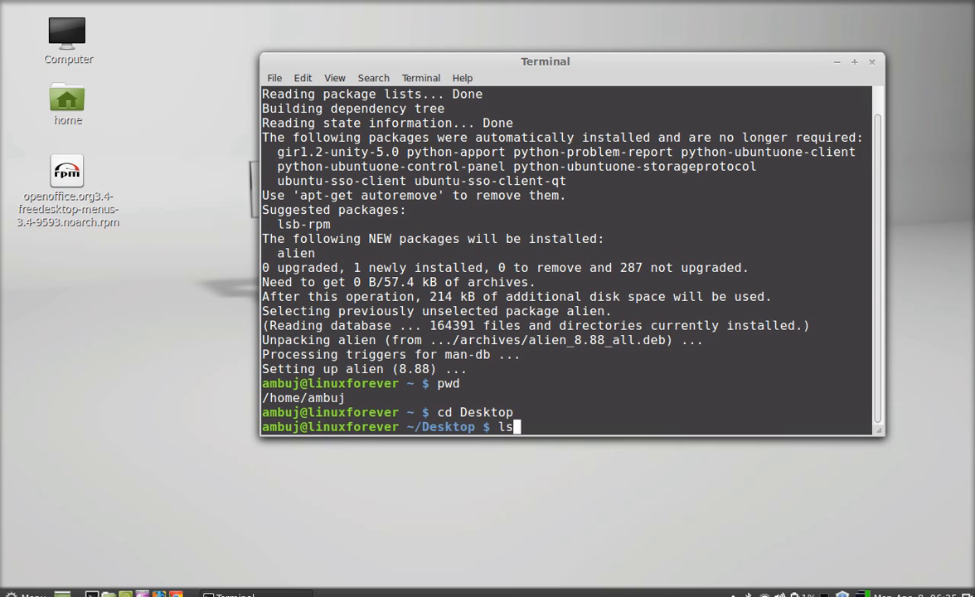
pyautogui.press('Return')
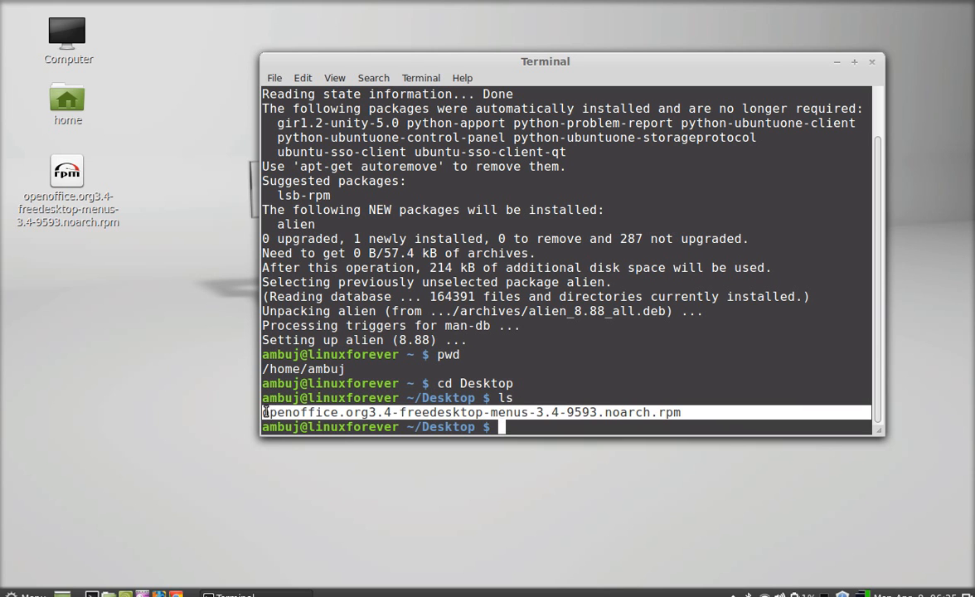
# Step: Run 'sudo alien -d' on the copied OpenOffice .rpm file name to produce a .deb package
pyautogui.rightClick(564, 414)
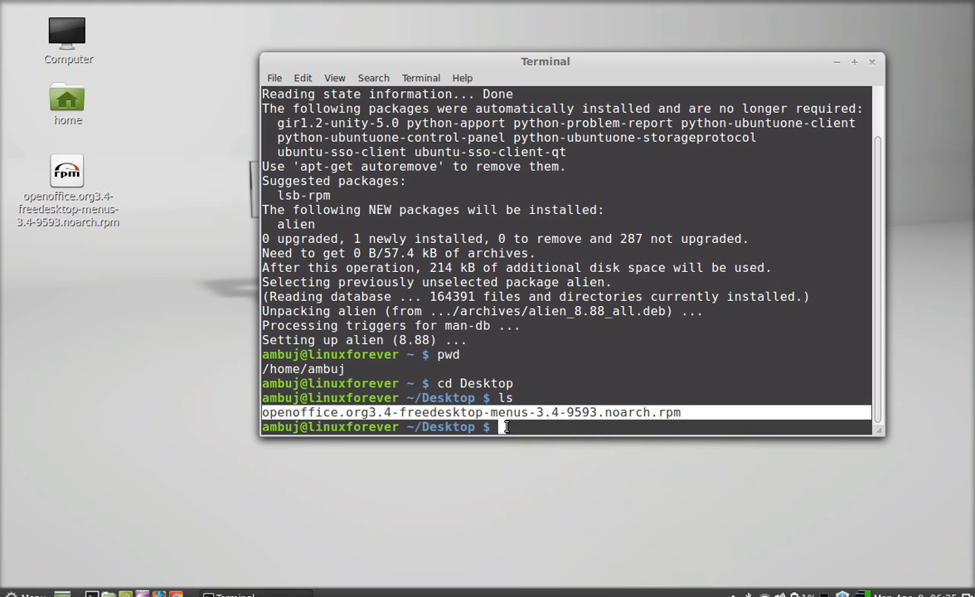
pyautogui.write('su')
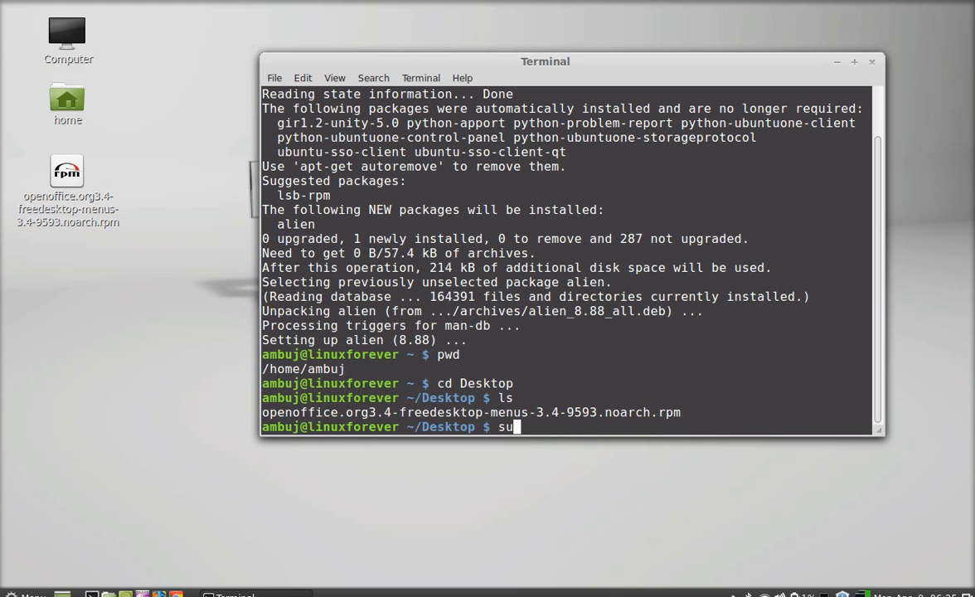
pyautogui.write('do alien -')
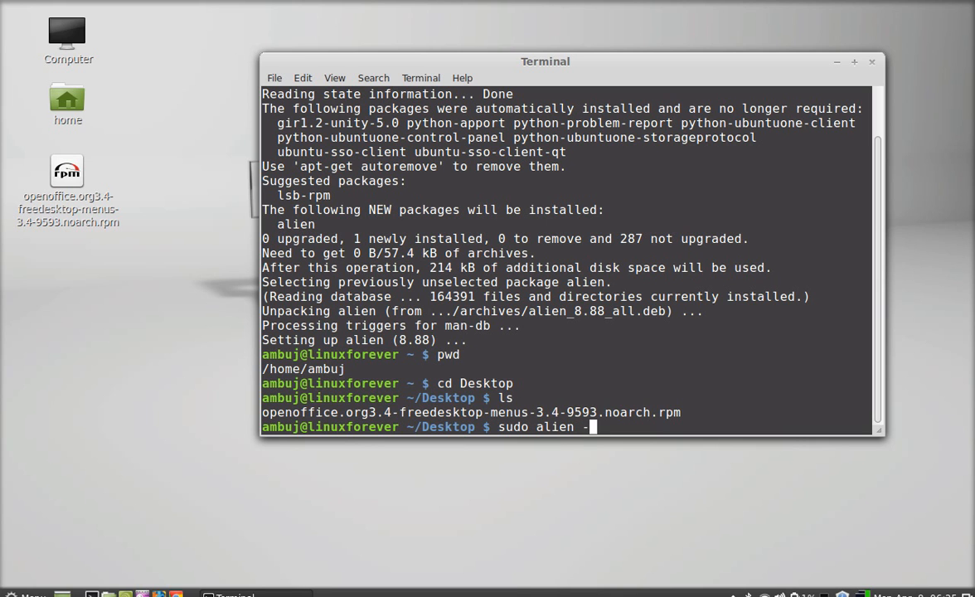
pyautogui.write('d')
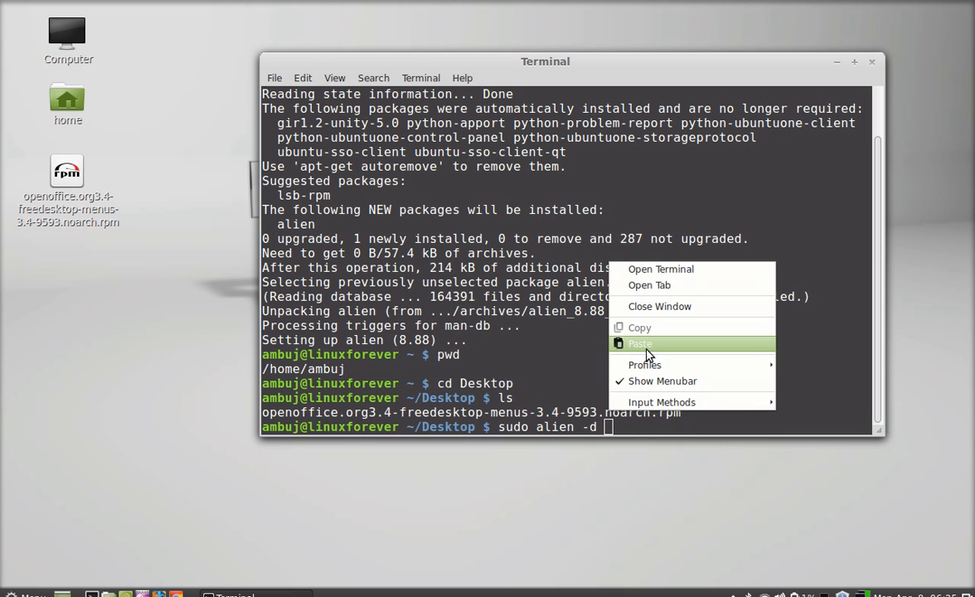
pyautogui.click(640, 344)
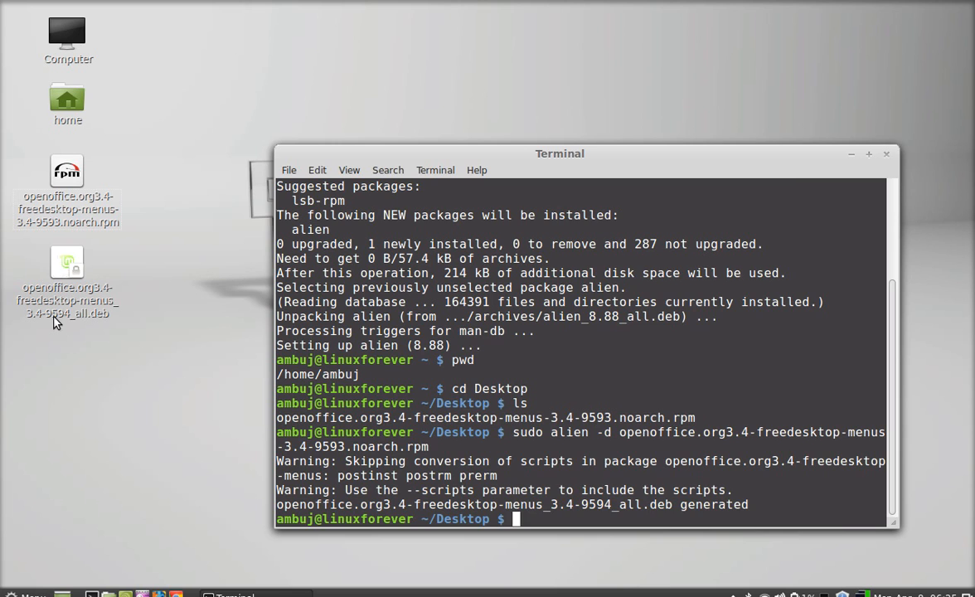
# Step: Close the terminal window, leaving the .rpm and new .deb packages on the desktop
pyautogui.moveTo(560, 153); pyautogui.dragTo(537, 79)
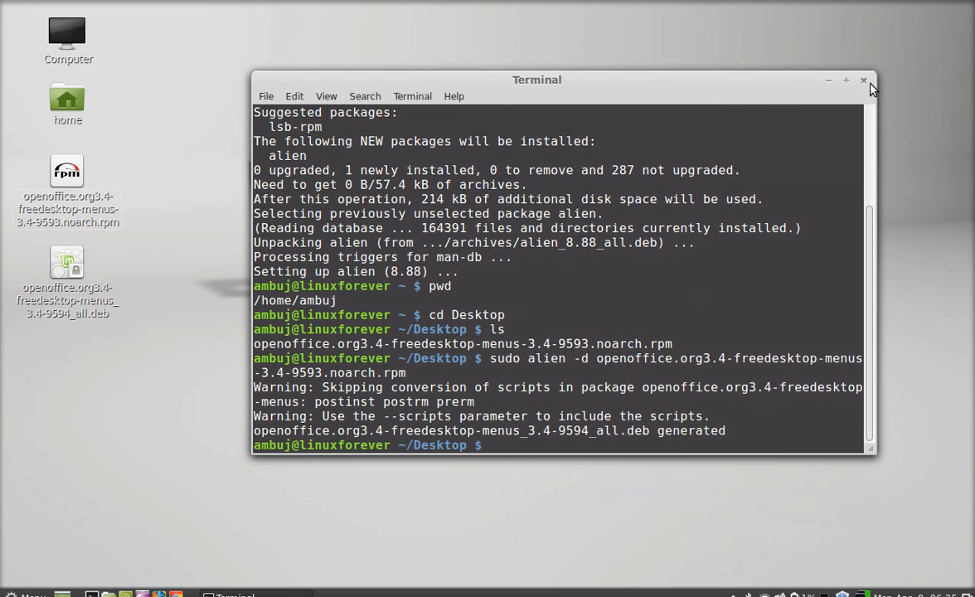
pyautogui.click(865, 80)
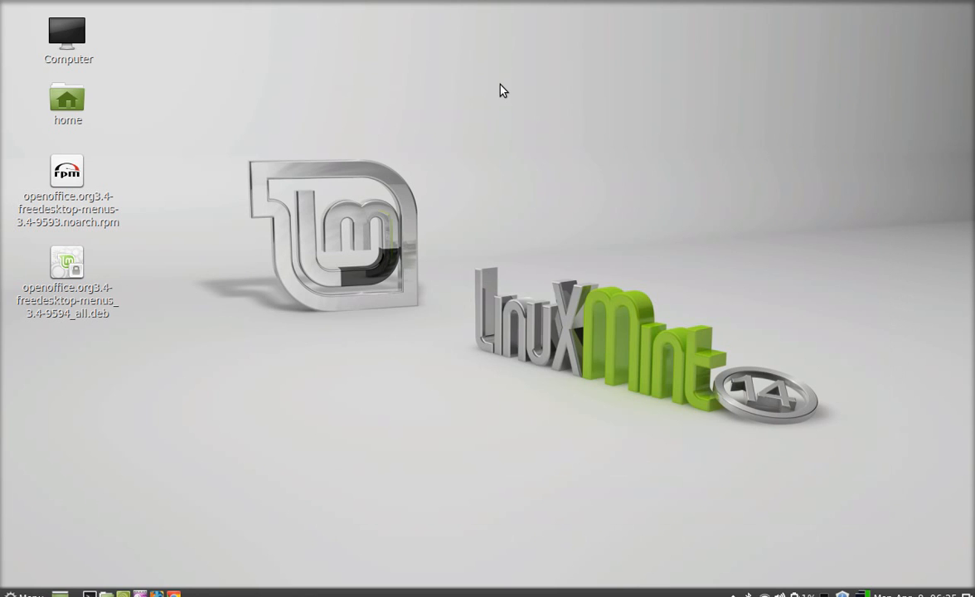
pyautogui.moveTo(660, 286)
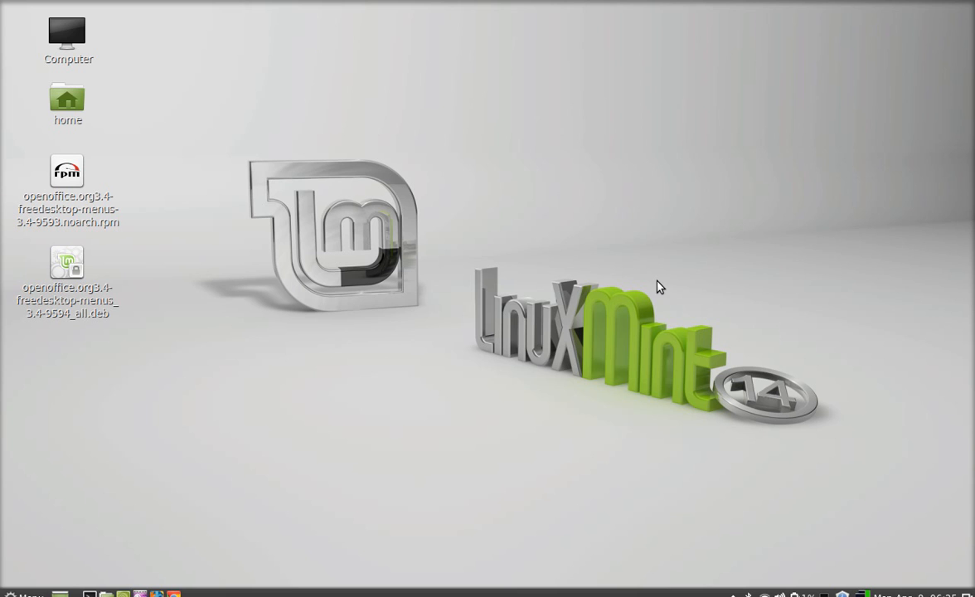